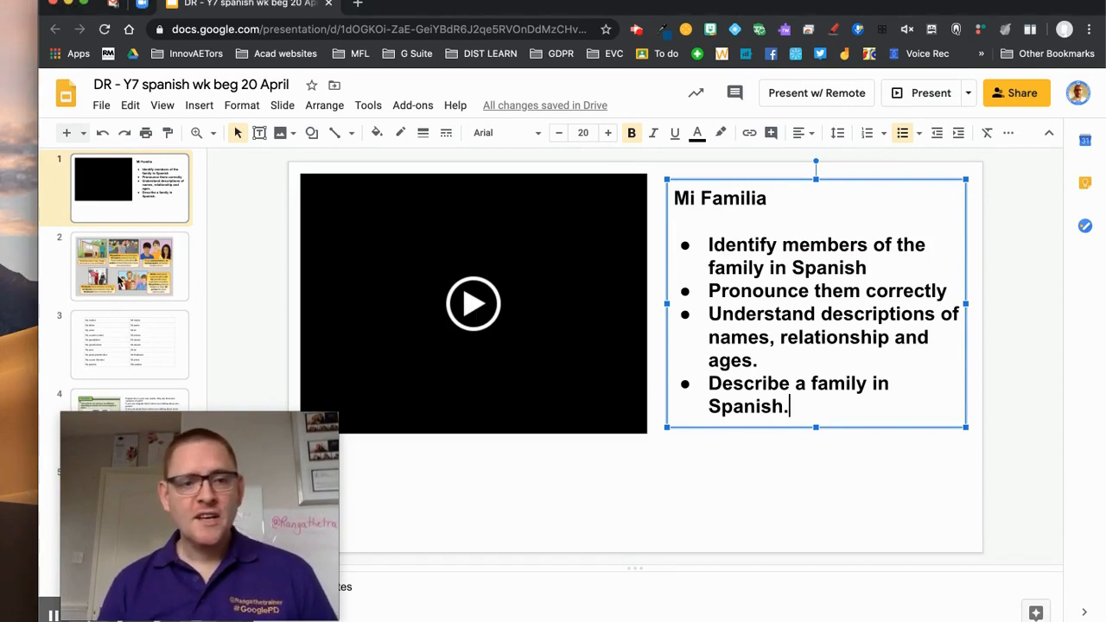
Navigate via the filmstrip to slide 3, the English–Spanish family vocabulary table.
{"action": "left_click", "coordinate": [128, 266]}
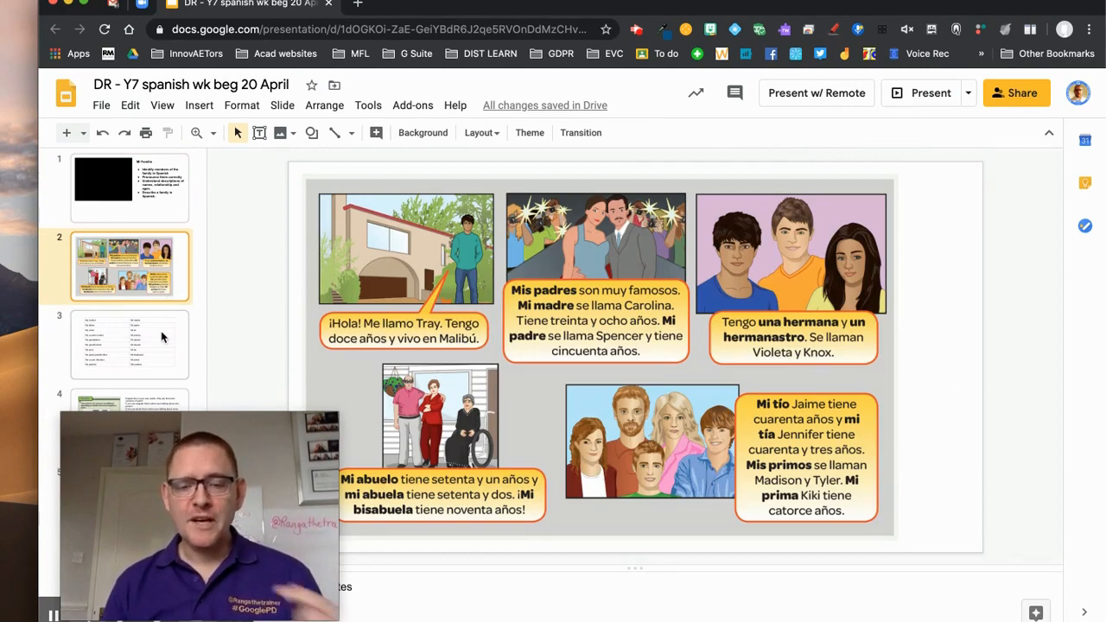
{"action": "left_click", "coordinate": [129, 344]}
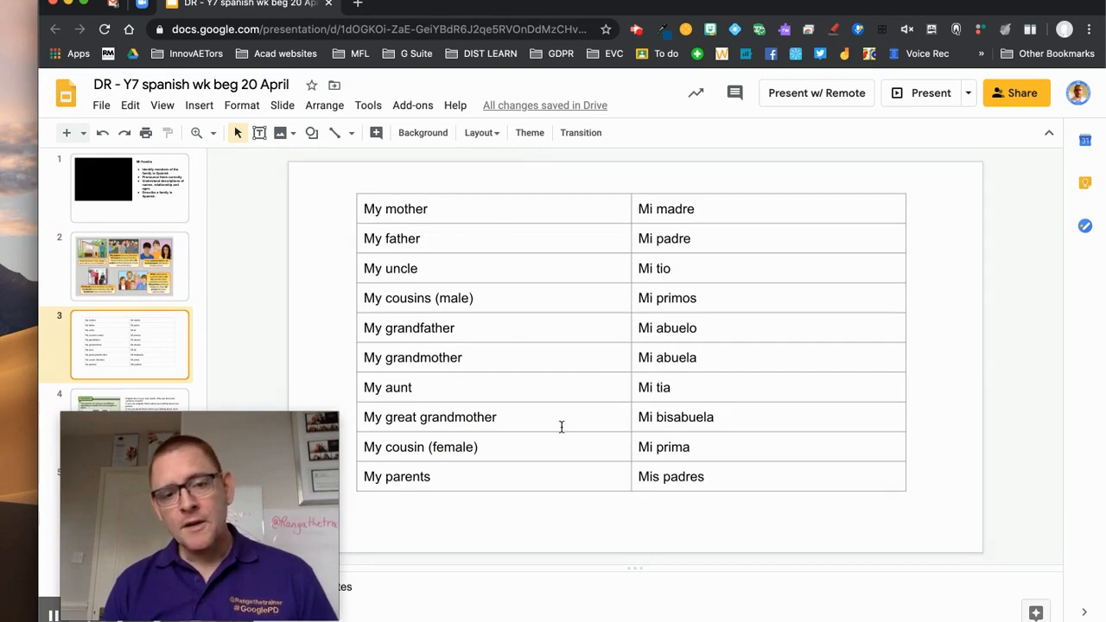
{"action": "mouse_move", "coordinate": [427, 284]}
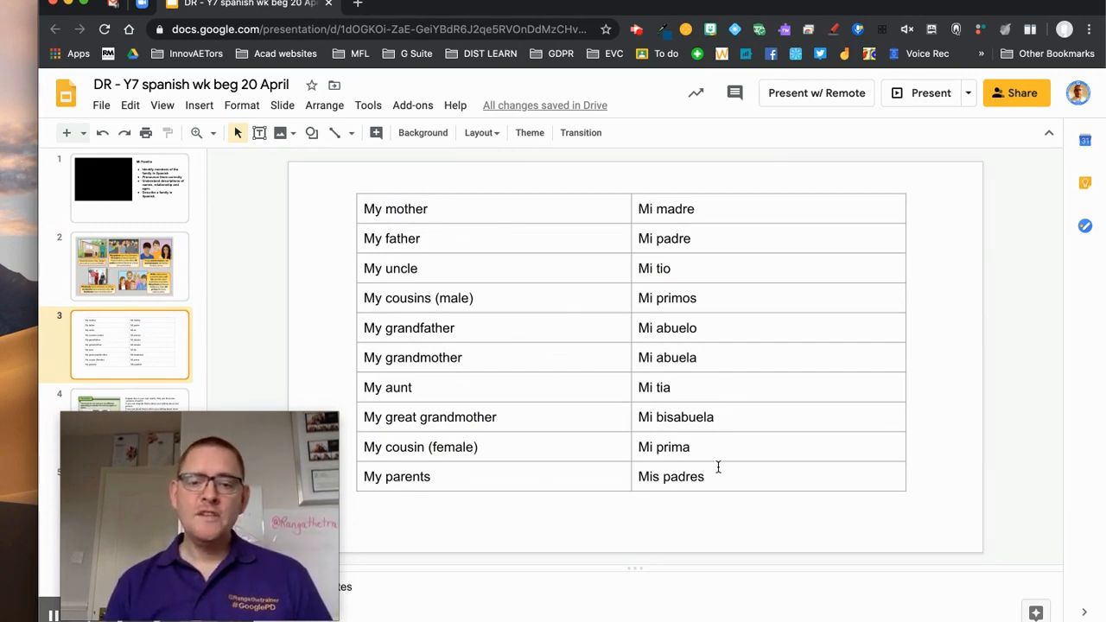
{"action": "mouse_move", "coordinate": [522, 297]}
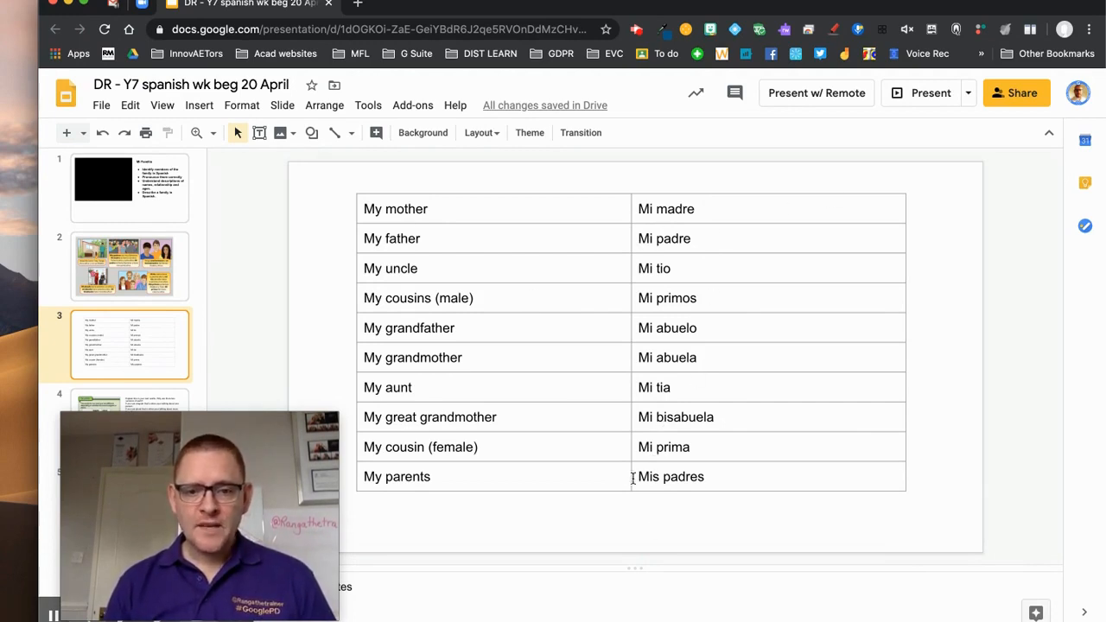
Post a comment on 'Mis padres' containing a recorded Mote voice note praising the answers.
{"action": "double_click", "coordinate": [672, 477]}
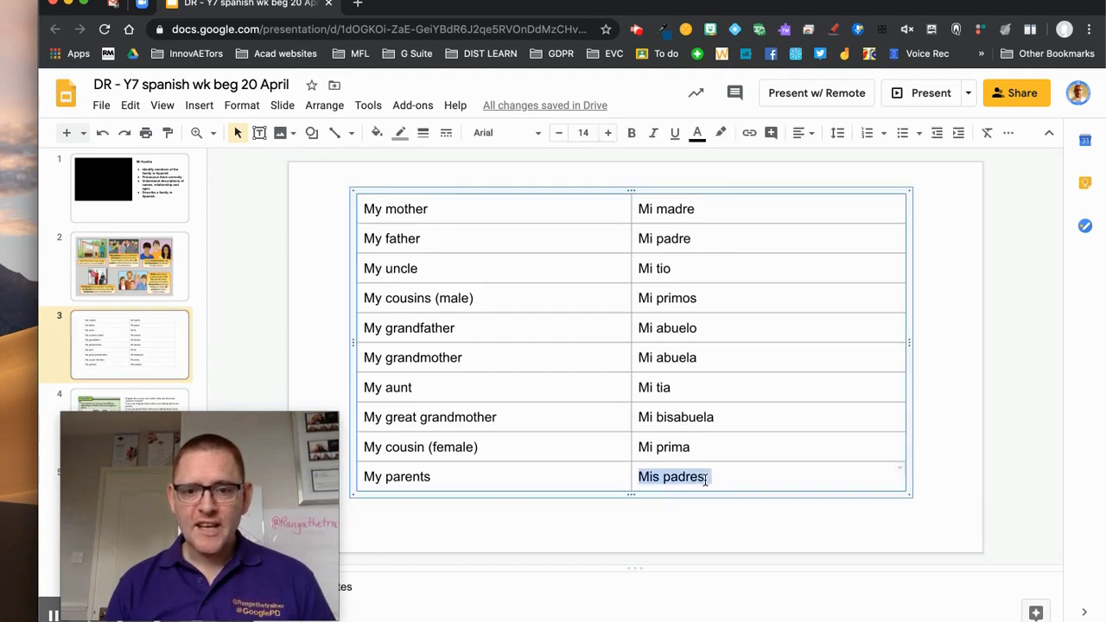
{"action": "mouse_move", "coordinate": [773, 131]}
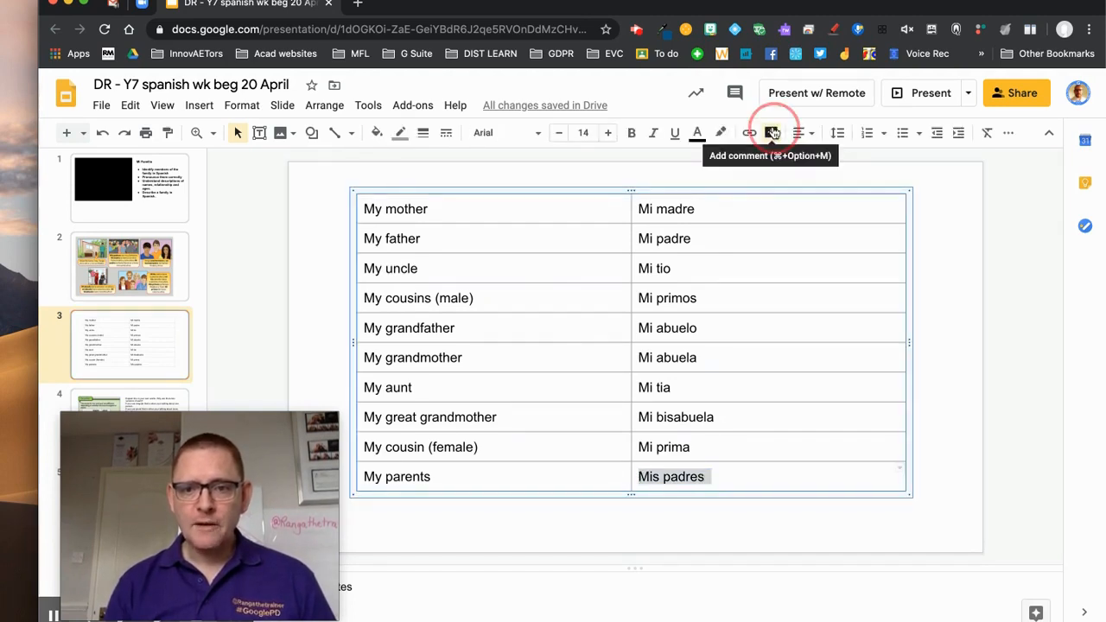
{"action": "left_click", "coordinate": [771, 131]}
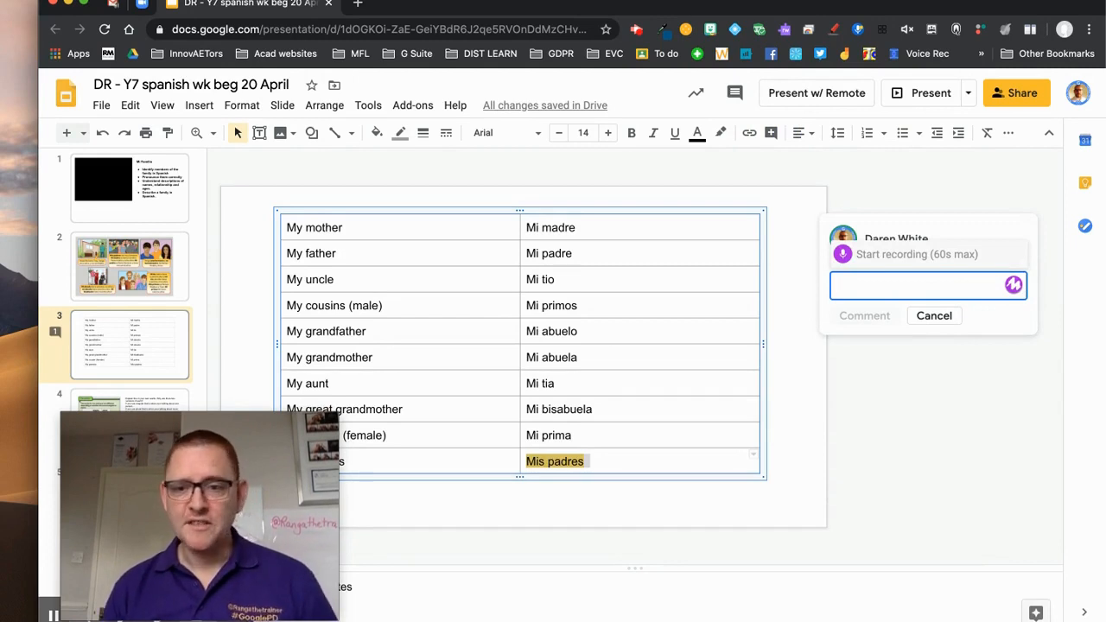
{"action": "left_click", "coordinate": [1010, 286]}
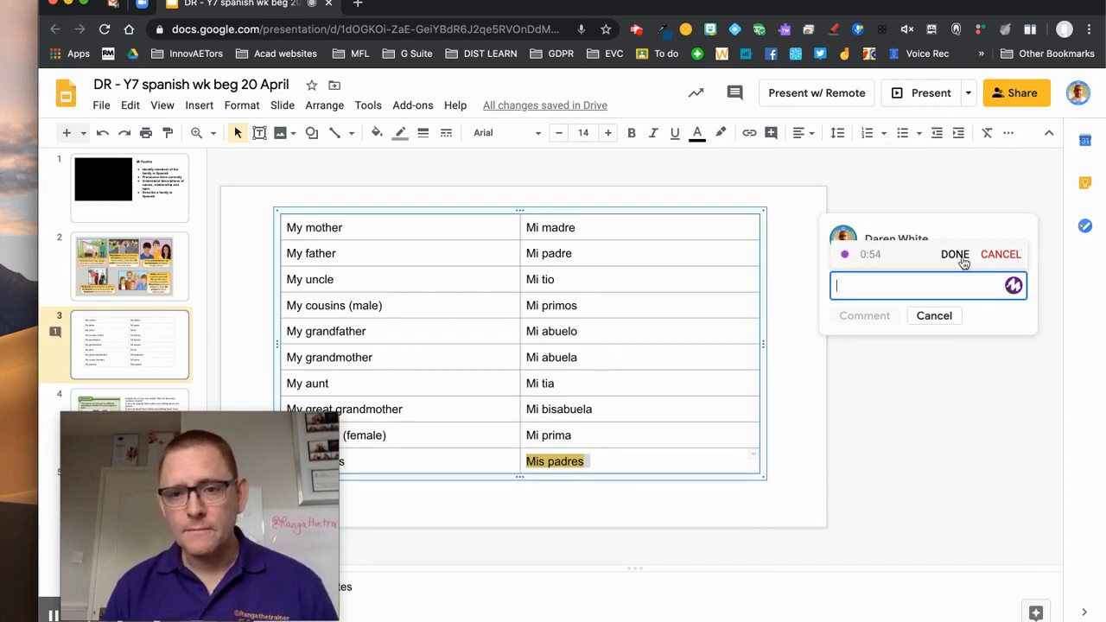
{"action": "left_click", "coordinate": [954, 254]}
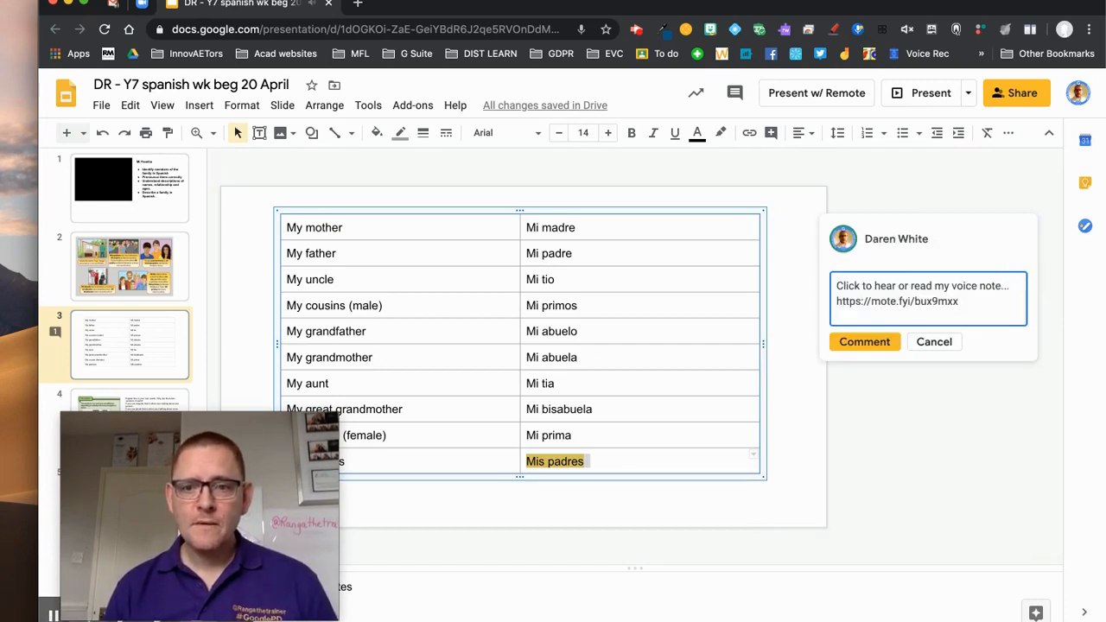
{"action": "mouse_move", "coordinate": [974, 465]}
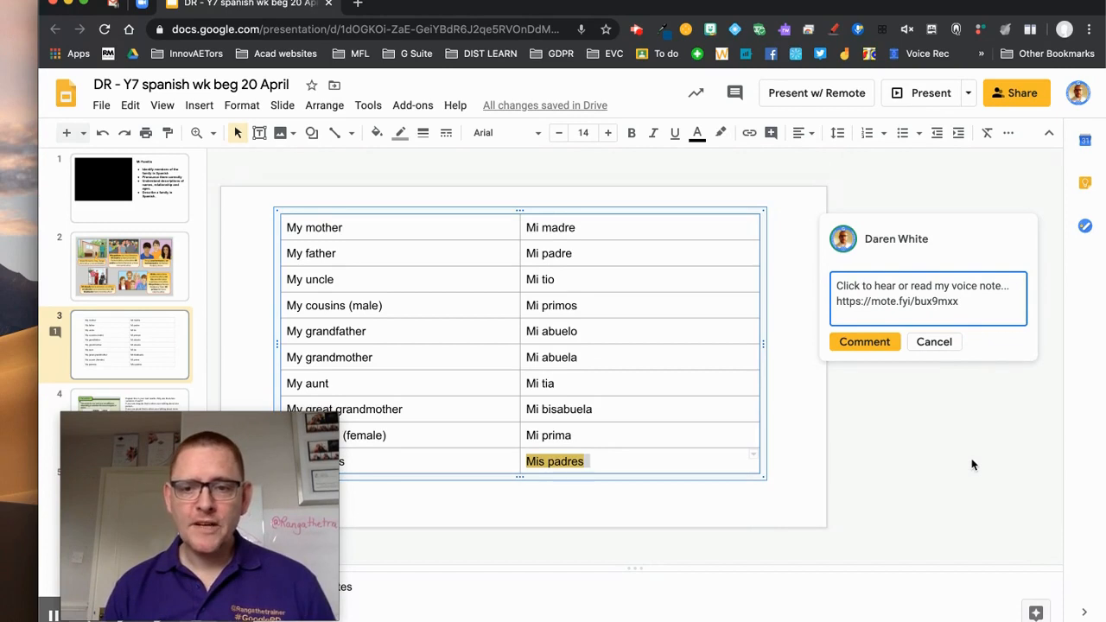
{"action": "mouse_move", "coordinate": [889, 346]}
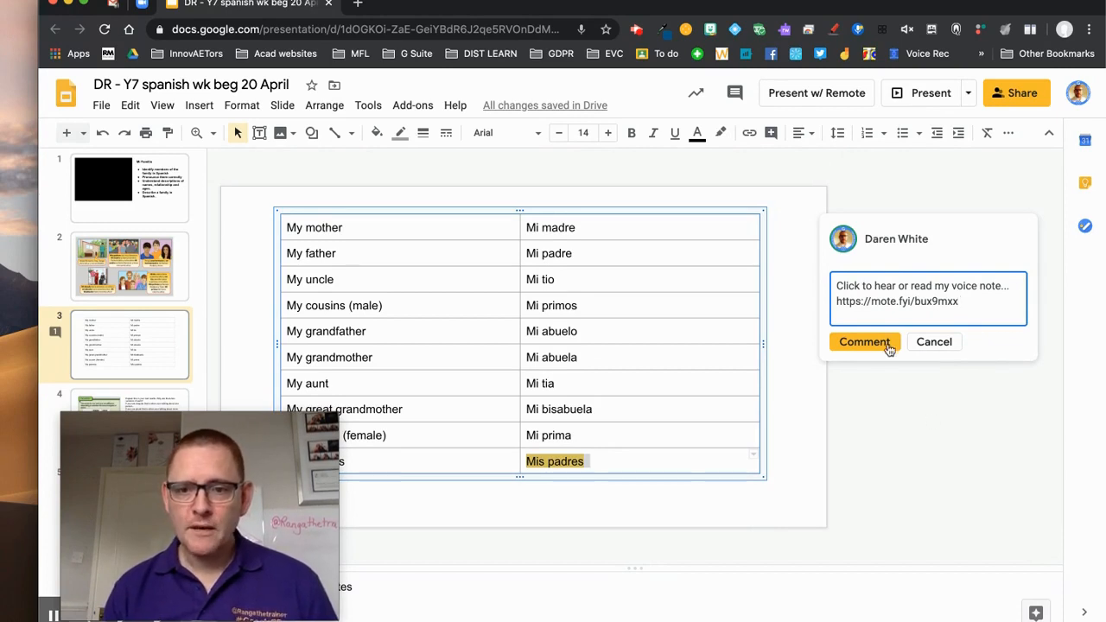
{"action": "left_click", "coordinate": [864, 342]}
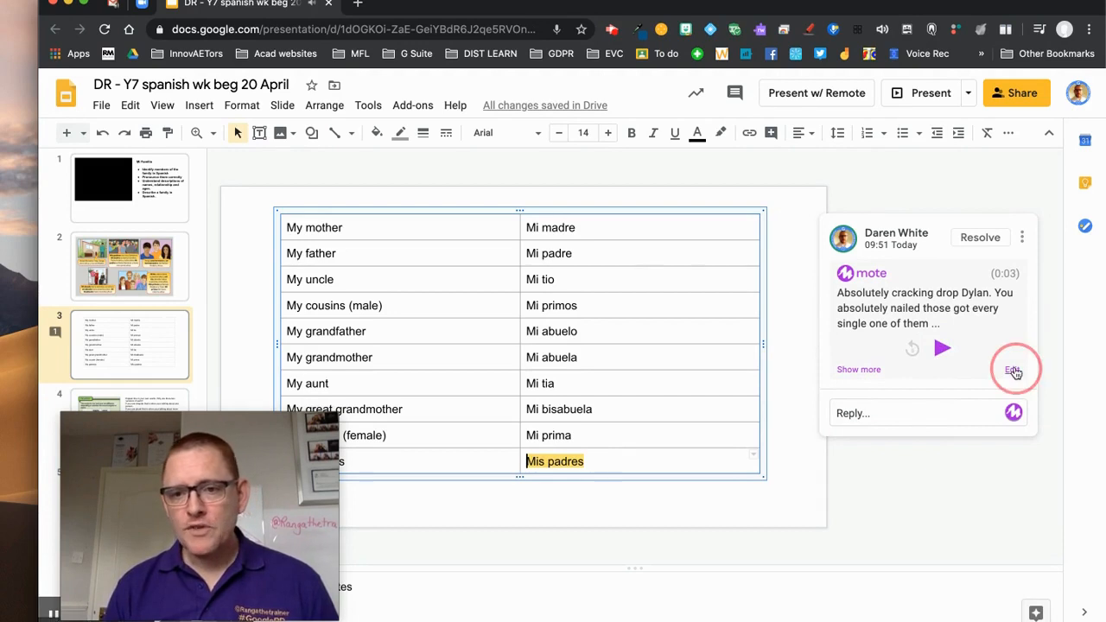
Replace the voice note's transcript with the single word 'Feedback'.
{"action": "left_click", "coordinate": [1014, 370]}
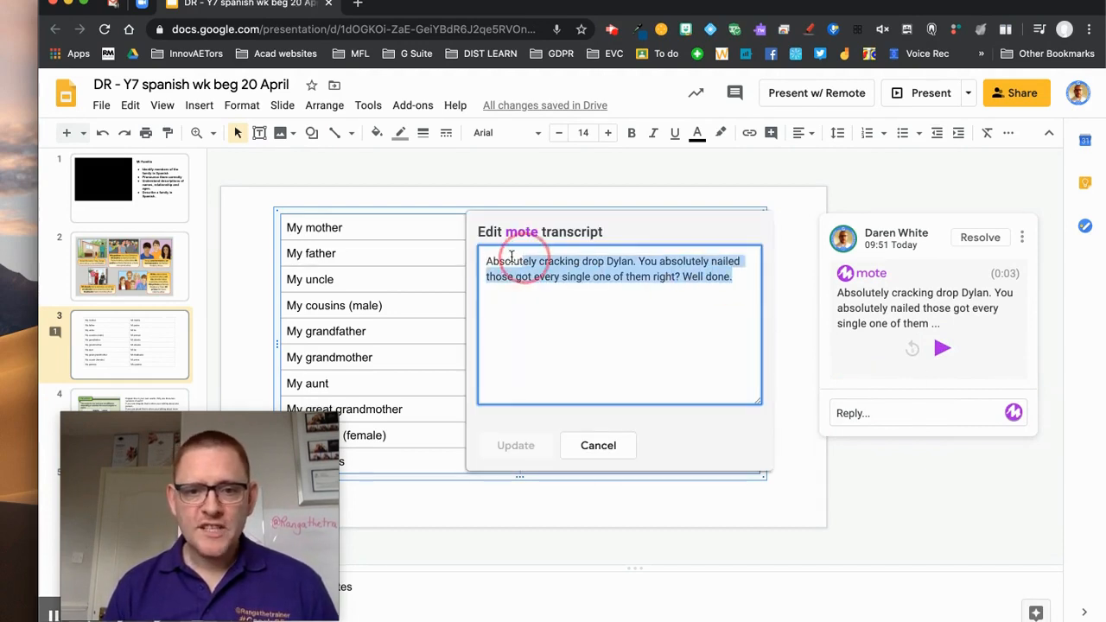
{"action": "type", "text": "Feedba"}
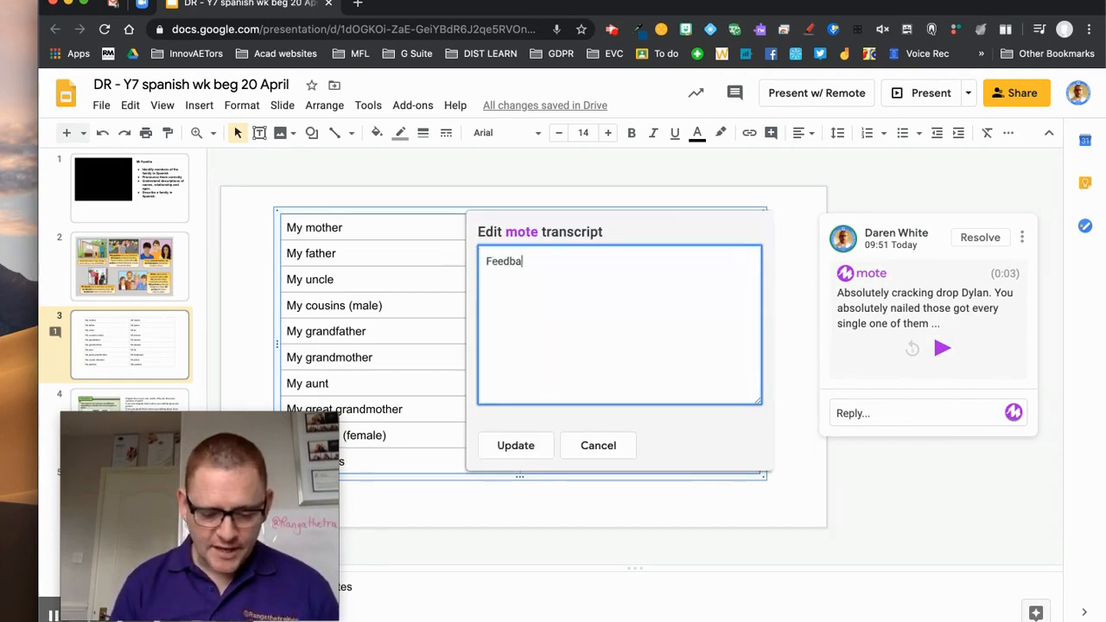
{"action": "left_click", "coordinate": [516, 446]}
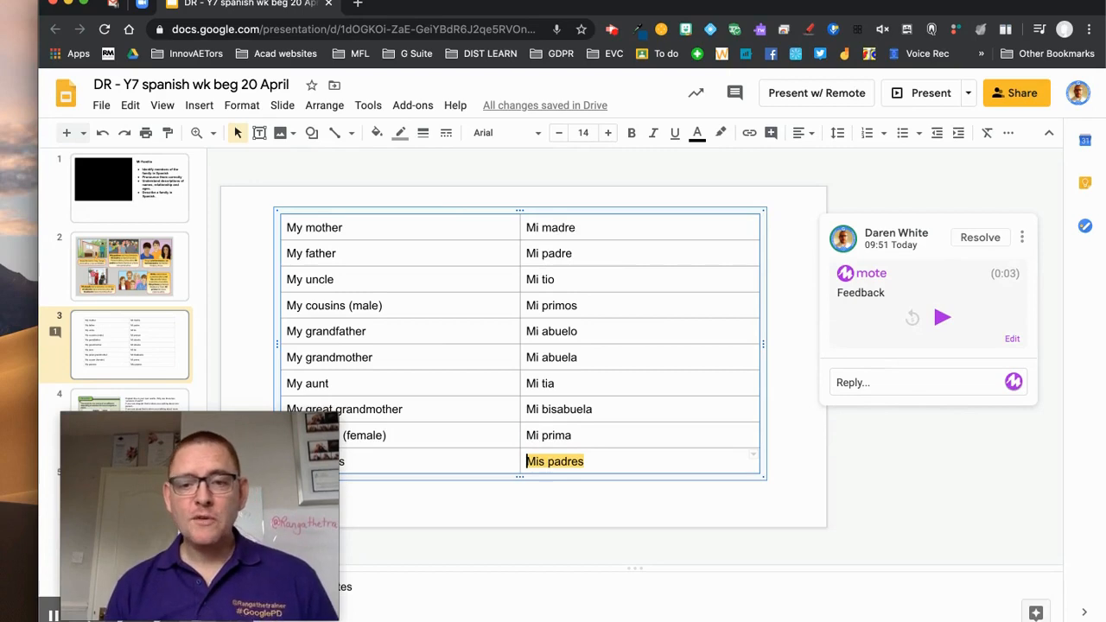
Reply to the Feedback comment with a thumbs-up emoji.
{"action": "left_click", "coordinate": [916, 382]}
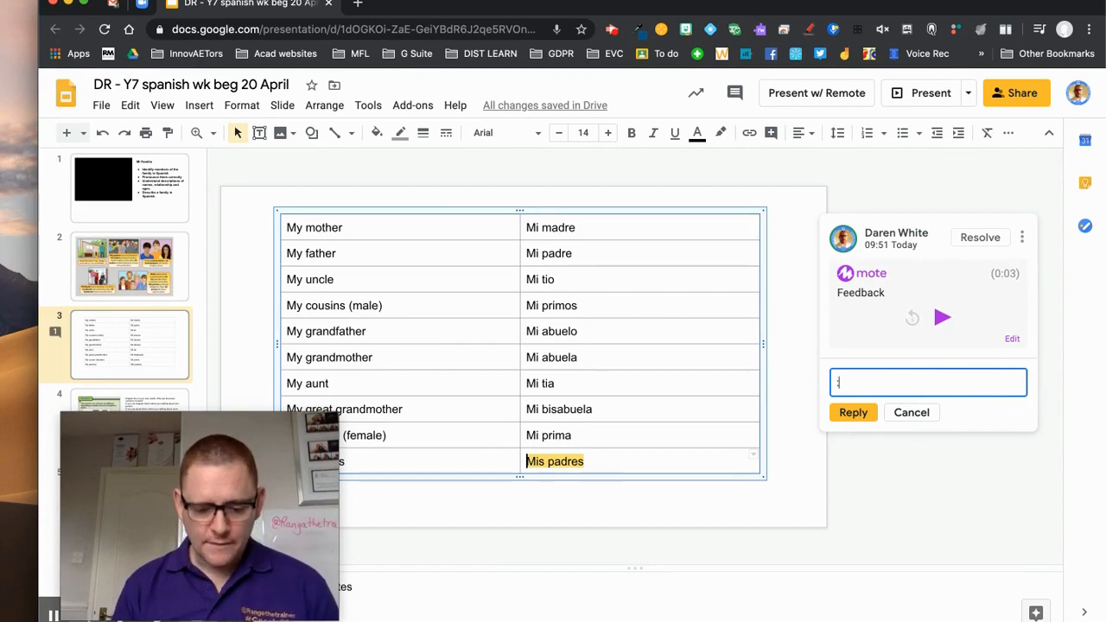
{"action": "type", "text": ":thu"}
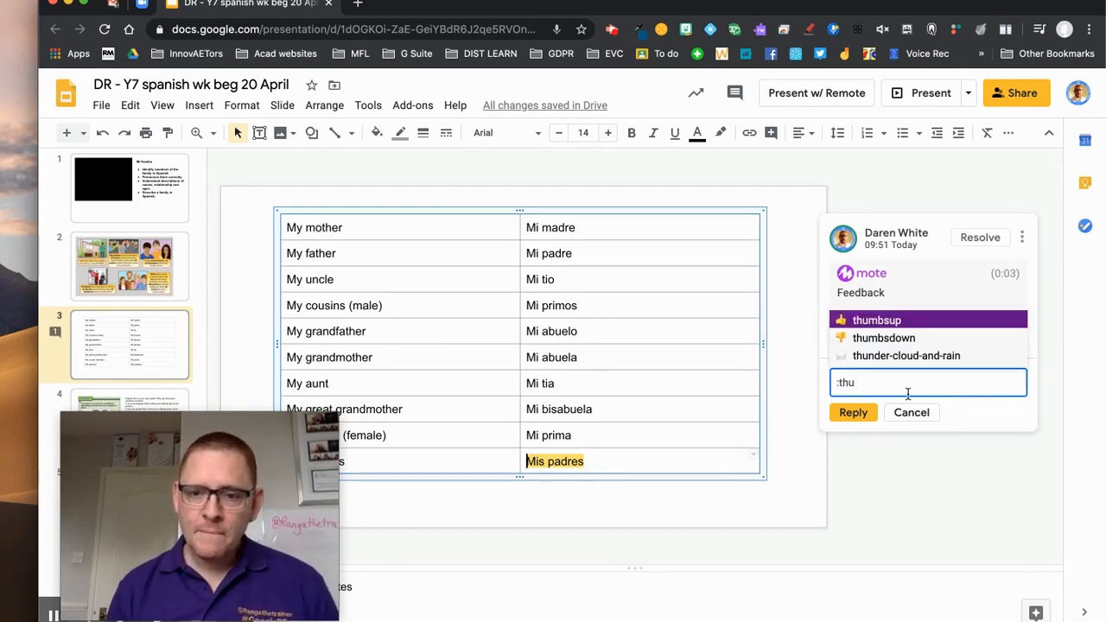
{"action": "left_click", "coordinate": [875, 318]}
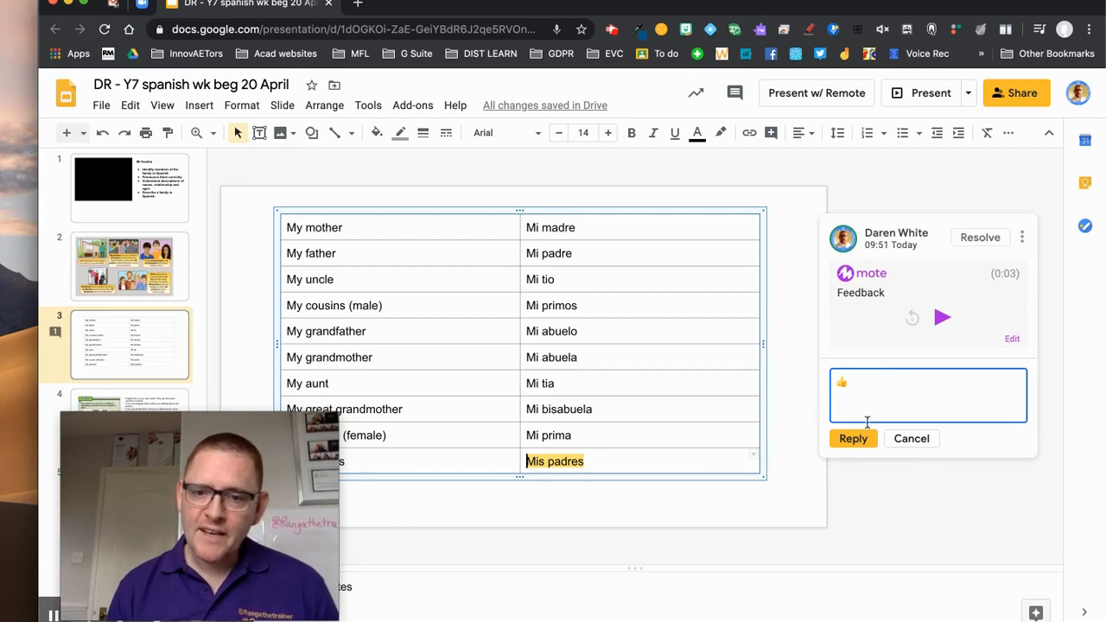
{"action": "left_click", "coordinate": [854, 439]}
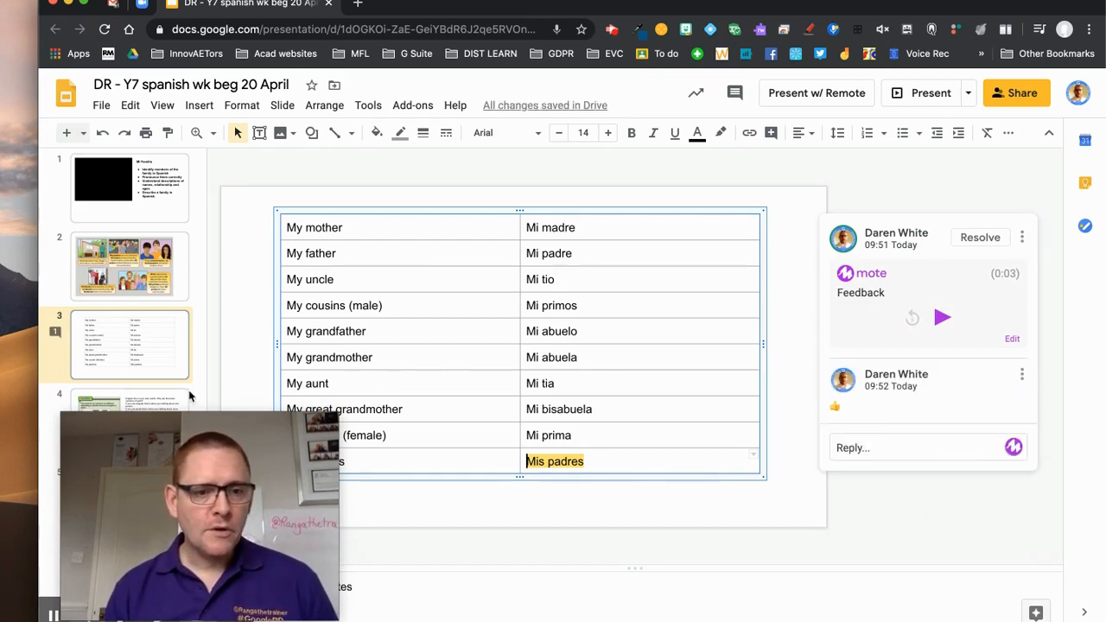
On slide 4, comment on the singular/plural sentences with a second recorded Mote voice note.
{"action": "left_click", "coordinate": [130, 401]}
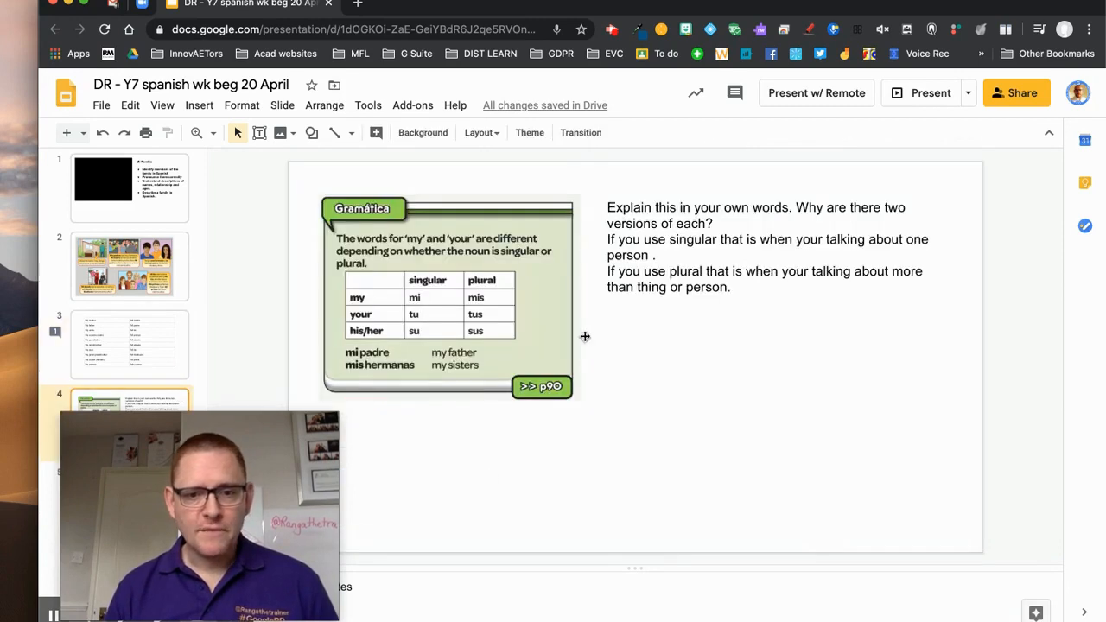
{"action": "mouse_move", "coordinate": [633, 221]}
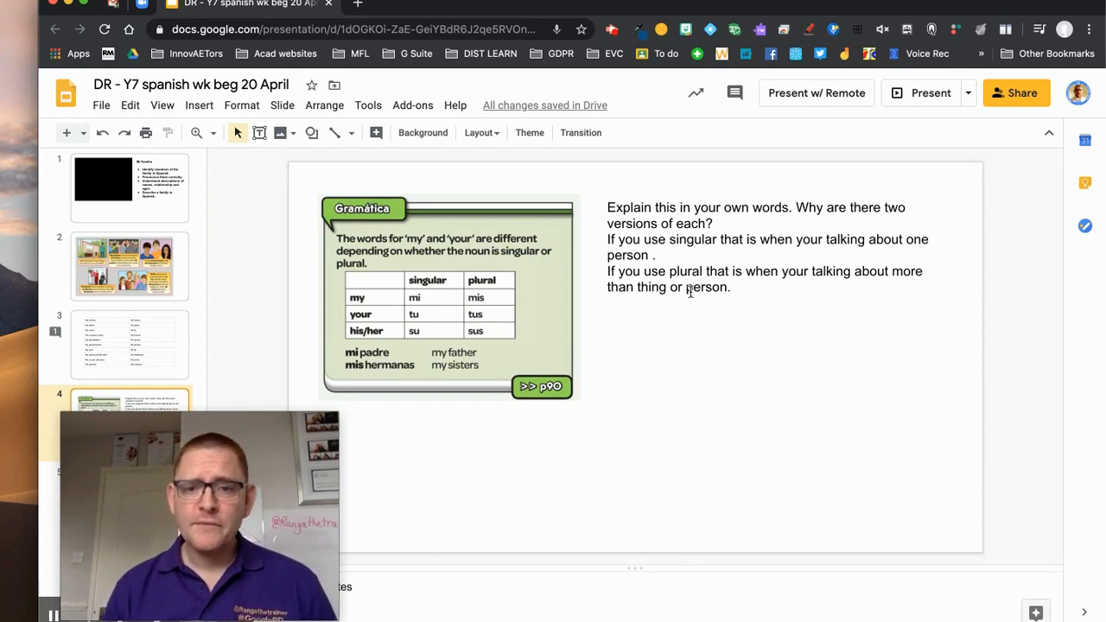
{"action": "mouse_move", "coordinate": [718, 300]}
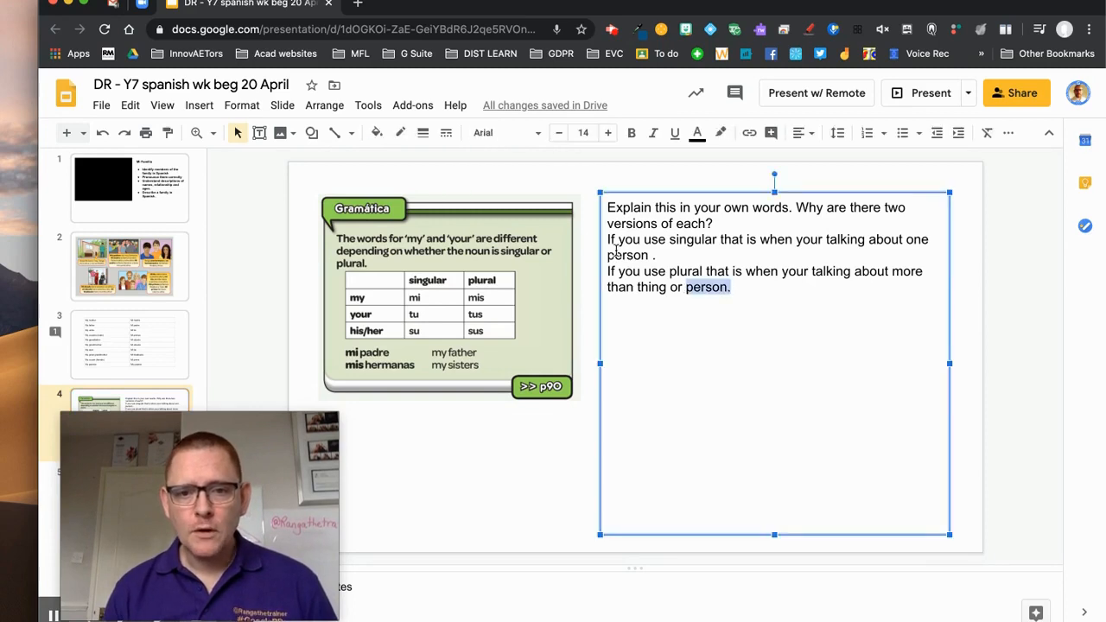
{"action": "left_click_drag", "start_coordinate": [608, 238], "coordinate": [730, 287]}
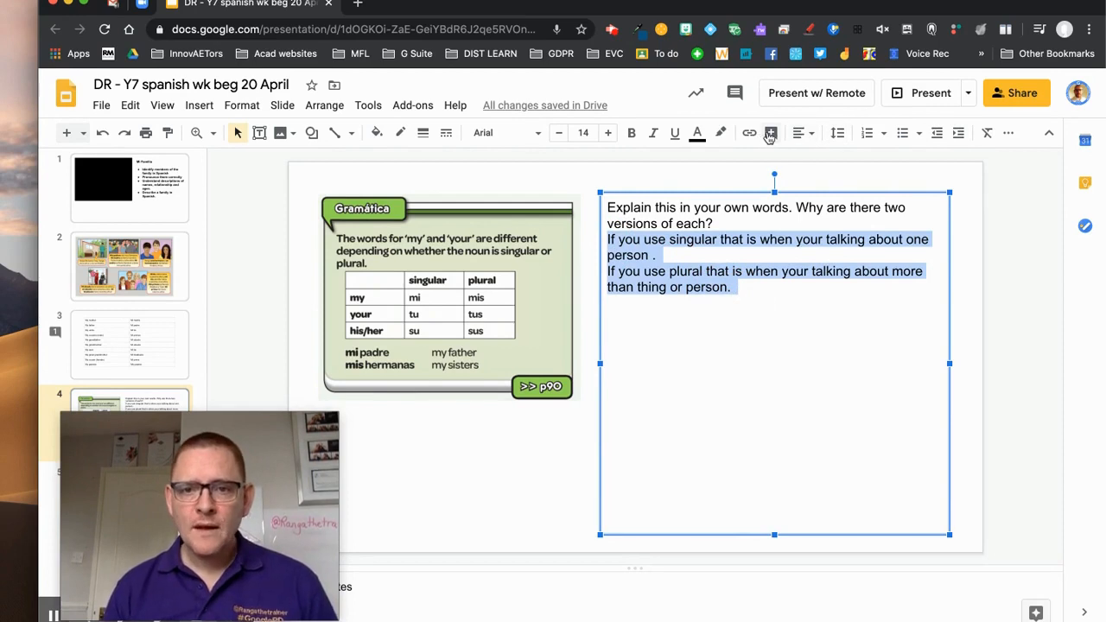
{"action": "left_click", "coordinate": [771, 131]}
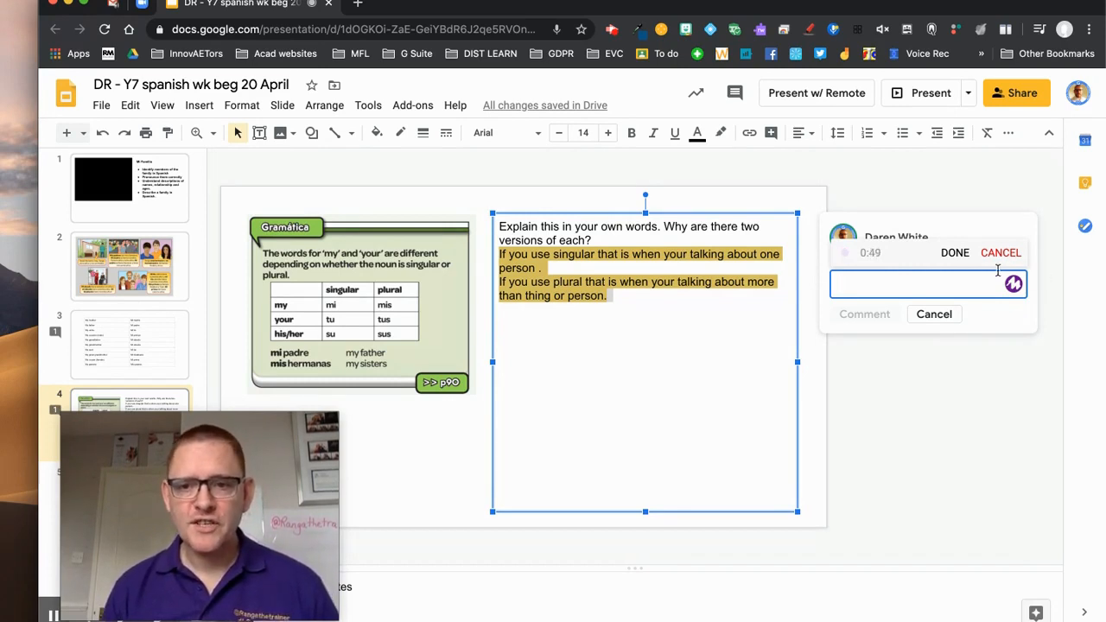
{"action": "left_click", "coordinate": [954, 252]}
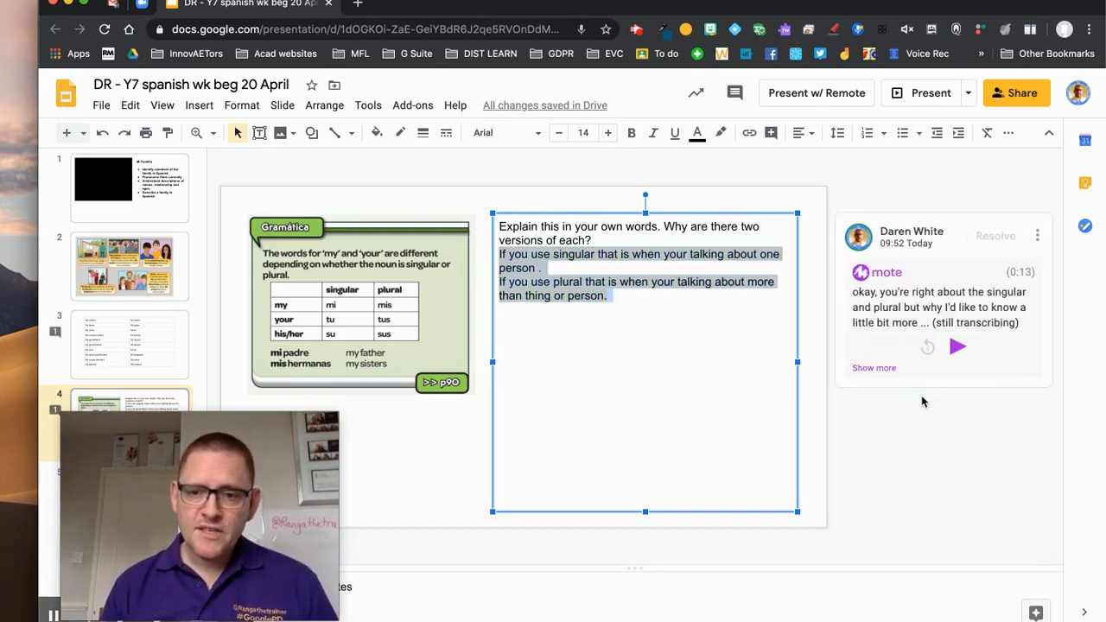
{"action": "mouse_move", "coordinate": [1019, 401]}
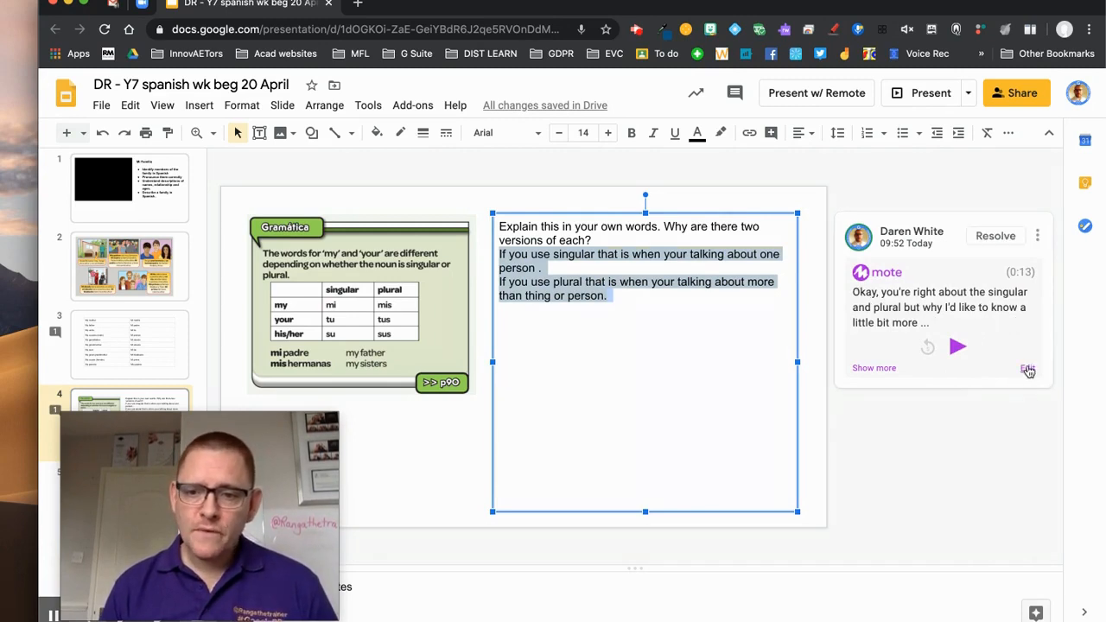
Replace the second voice note's transcript with 'Next steps'.
{"action": "left_click", "coordinate": [1027, 370]}
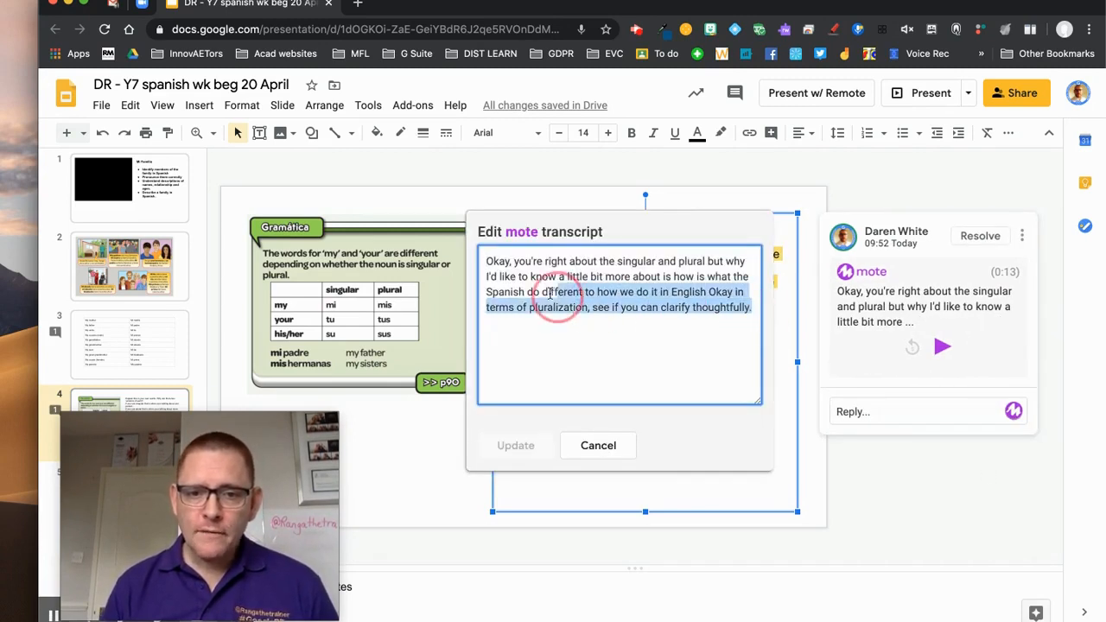
{"action": "type", "text": "Next steps"}
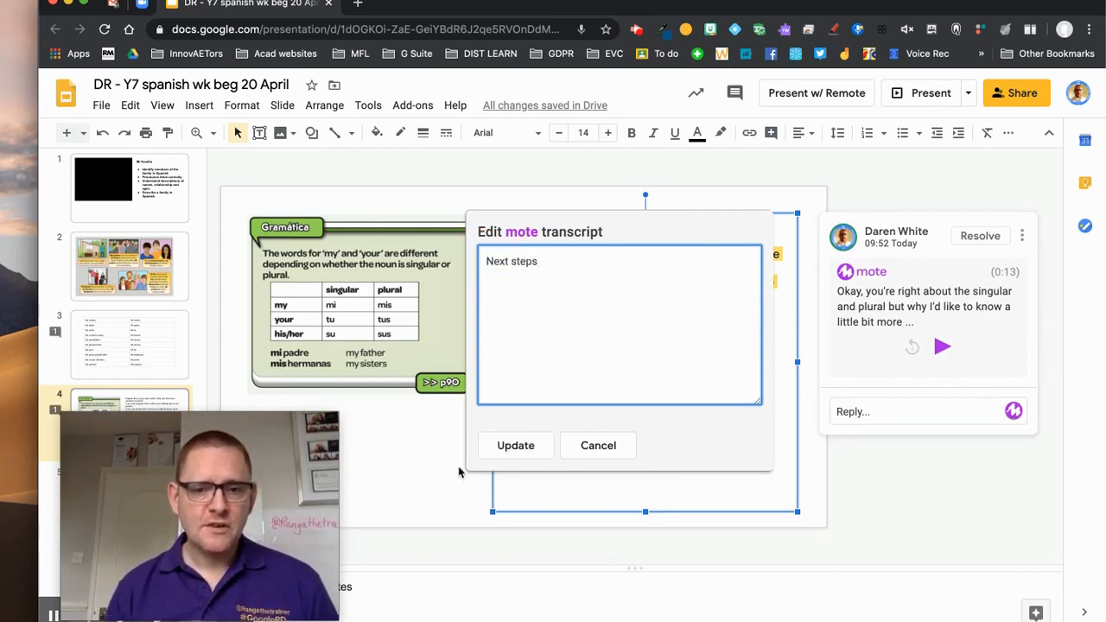
{"action": "left_click", "coordinate": [515, 446]}
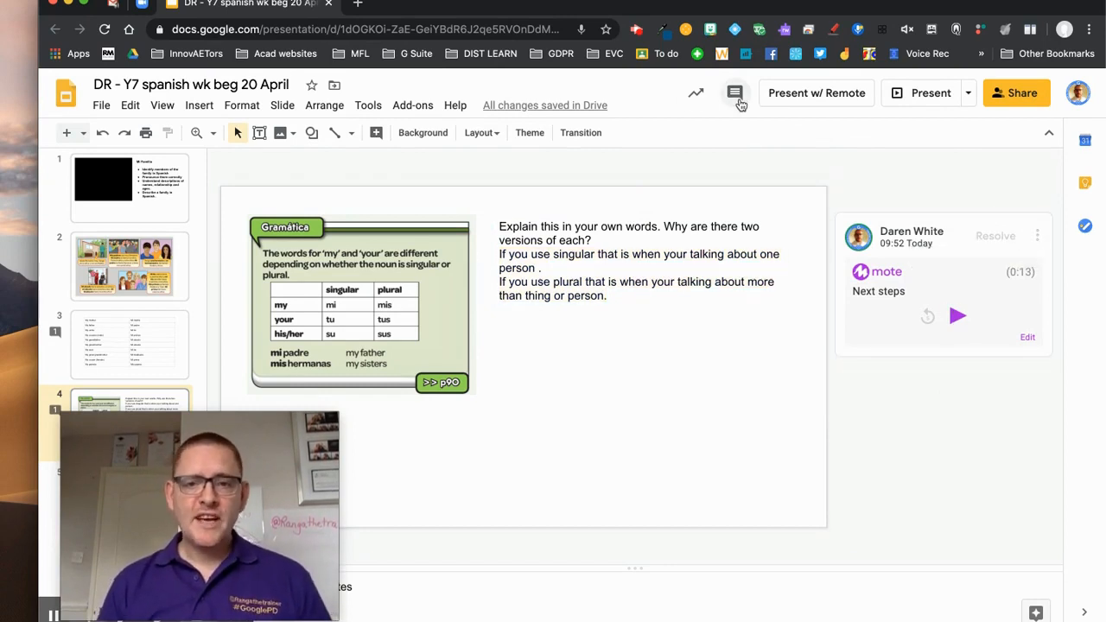
{"action": "mouse_move", "coordinate": [735, 94]}
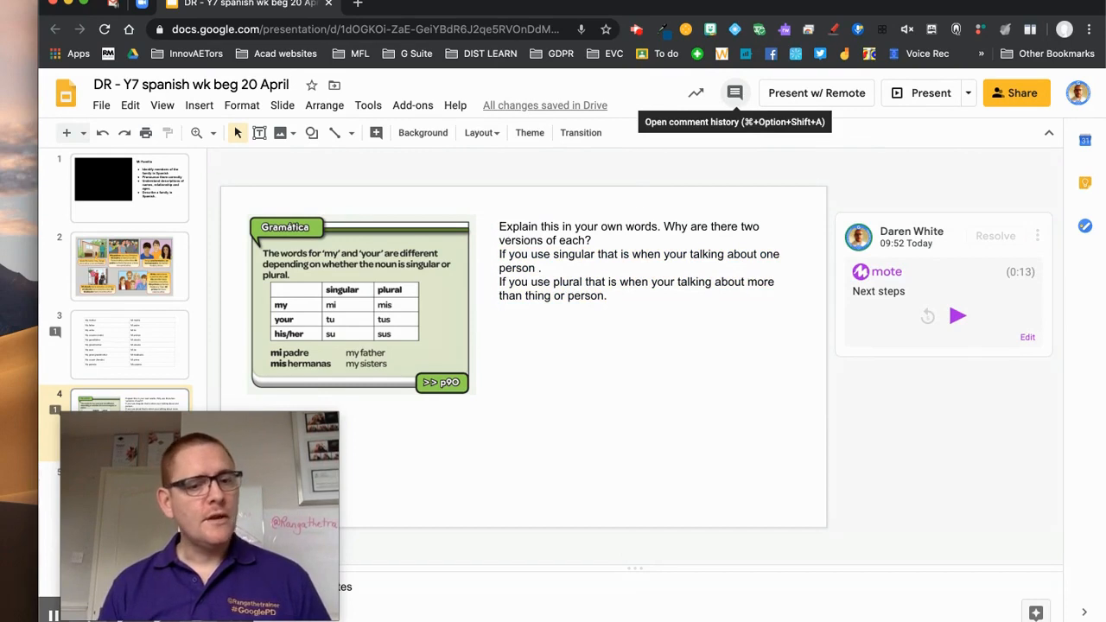